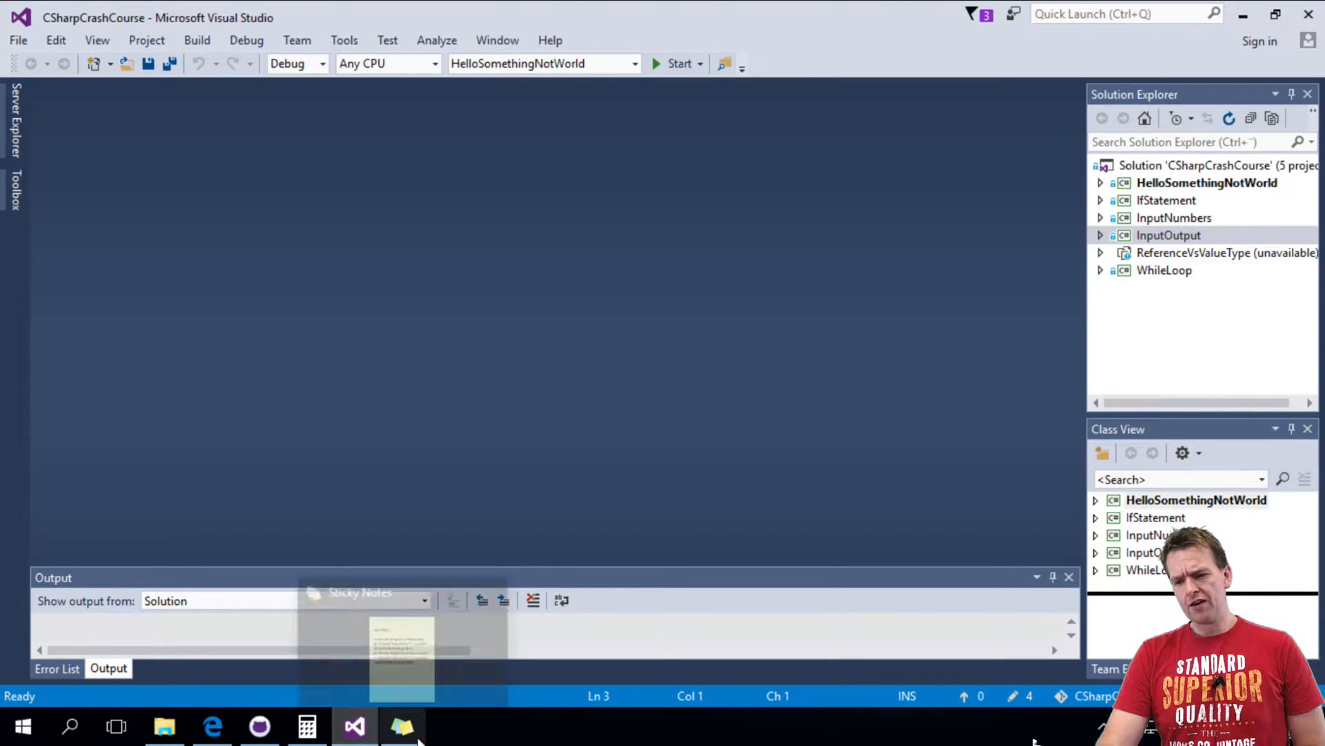
# - Bring the User Story sticky note to the front beside the Calculator window
pyautogui.click(307, 725)
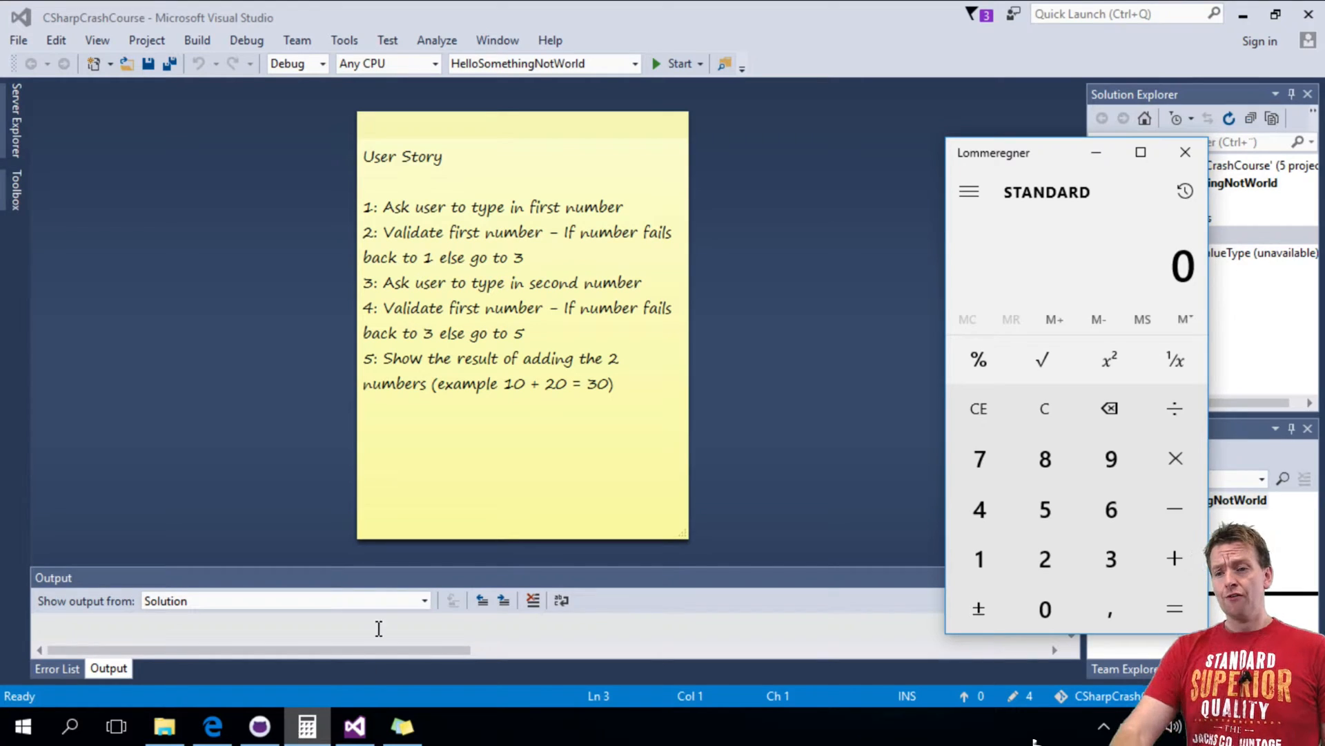
pyautogui.moveTo(533, 226)
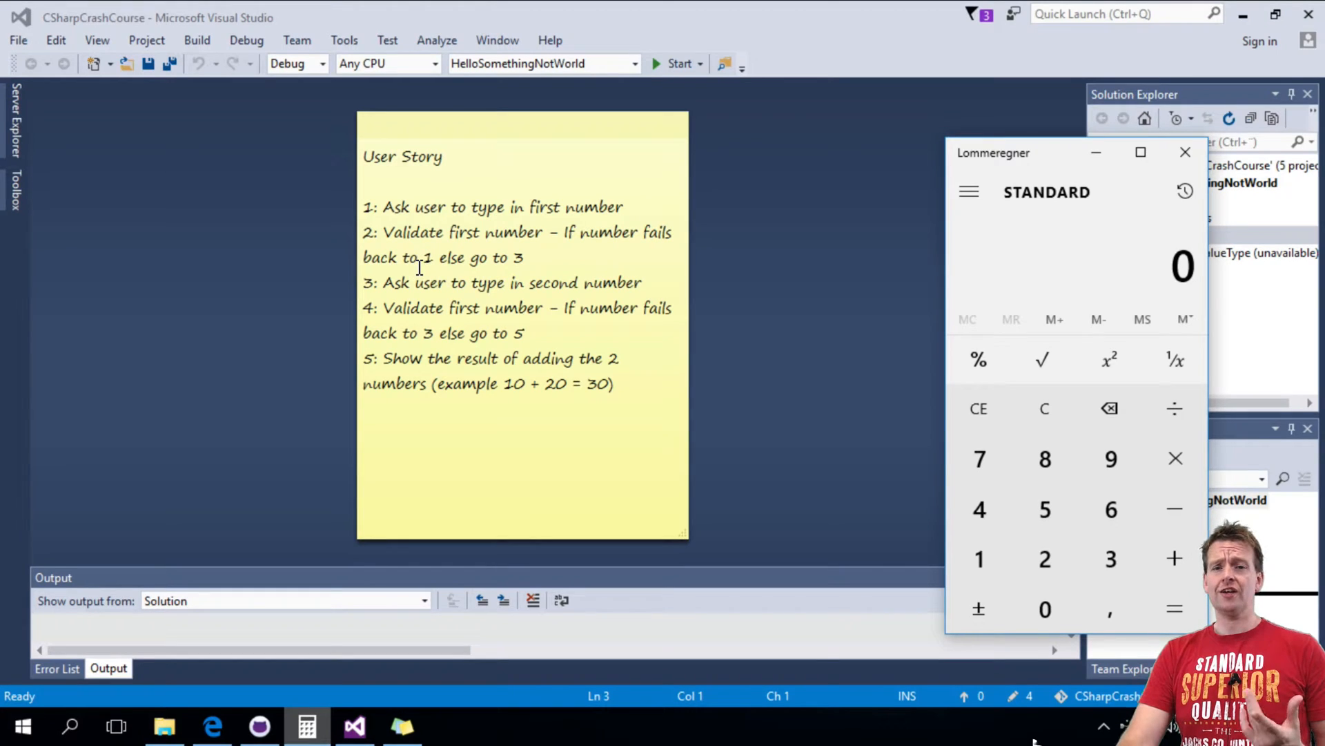
pyautogui.moveTo(370, 205)
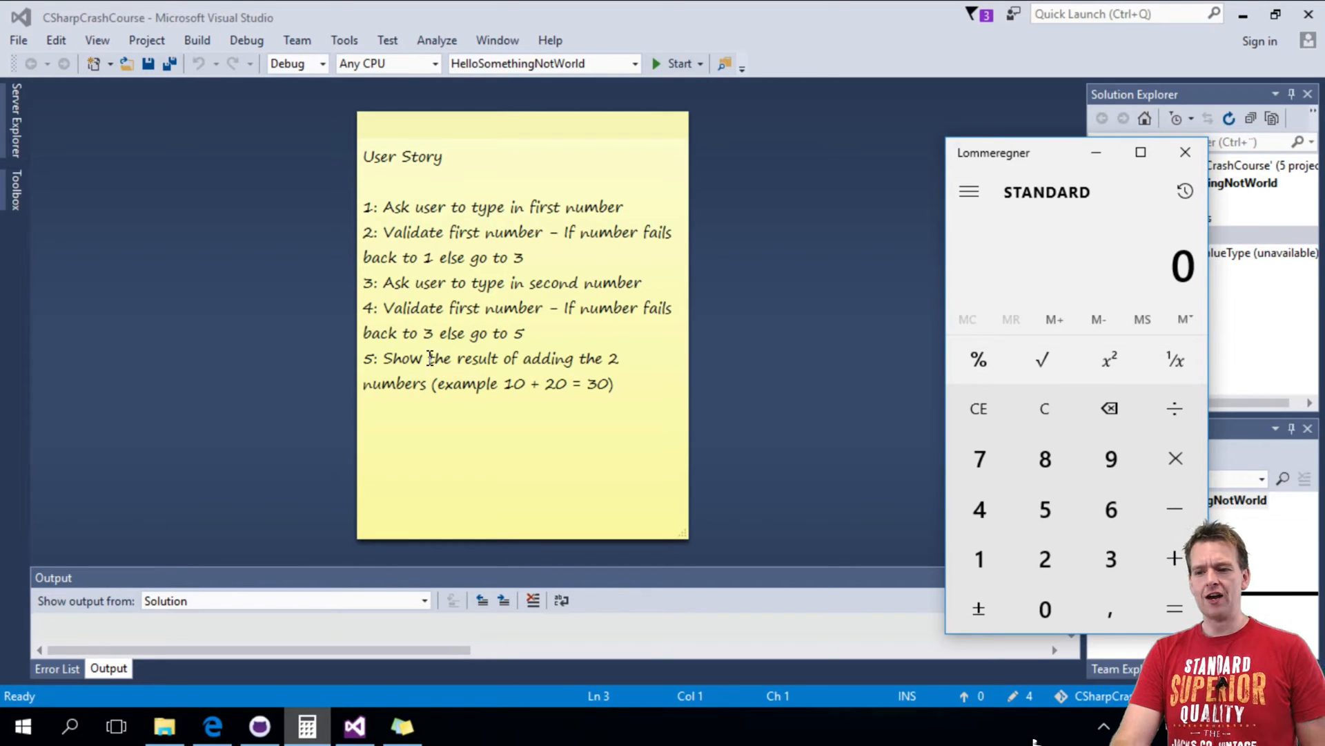
pyautogui.moveTo(530, 435)
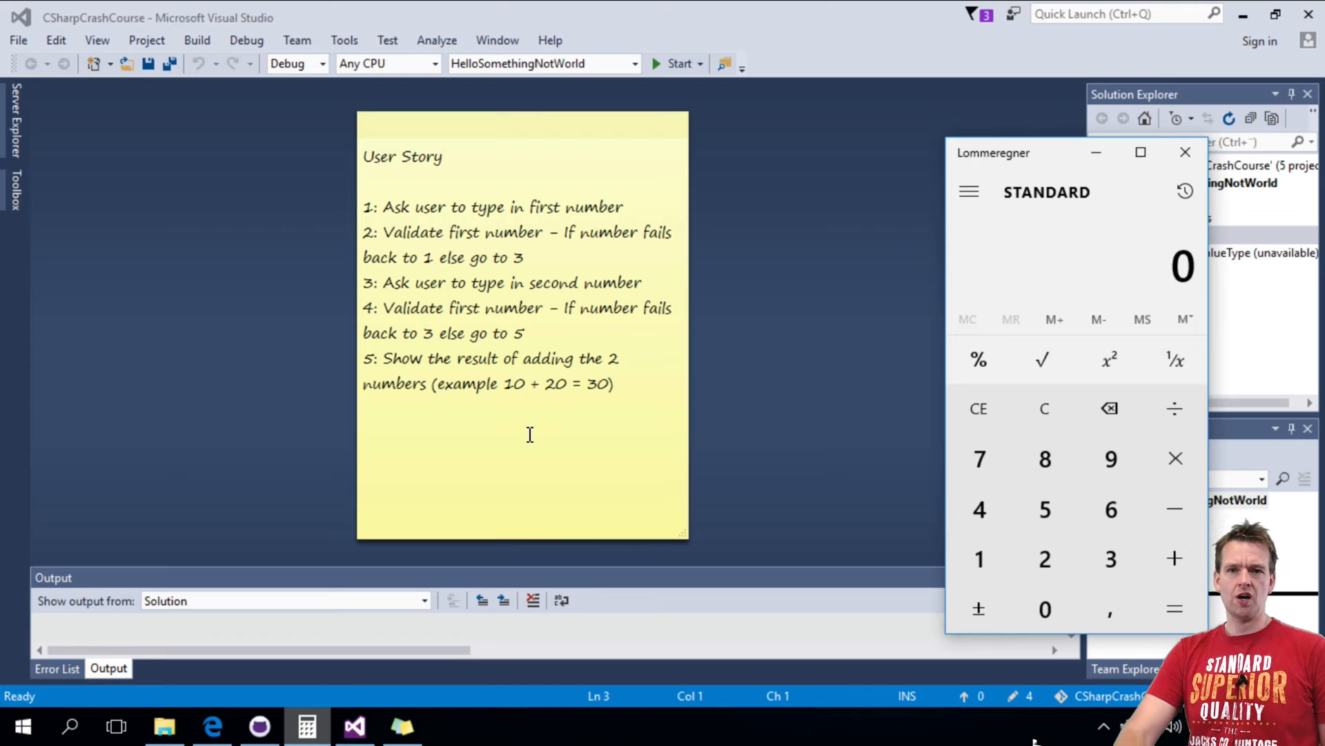
pyautogui.moveTo(979, 458)
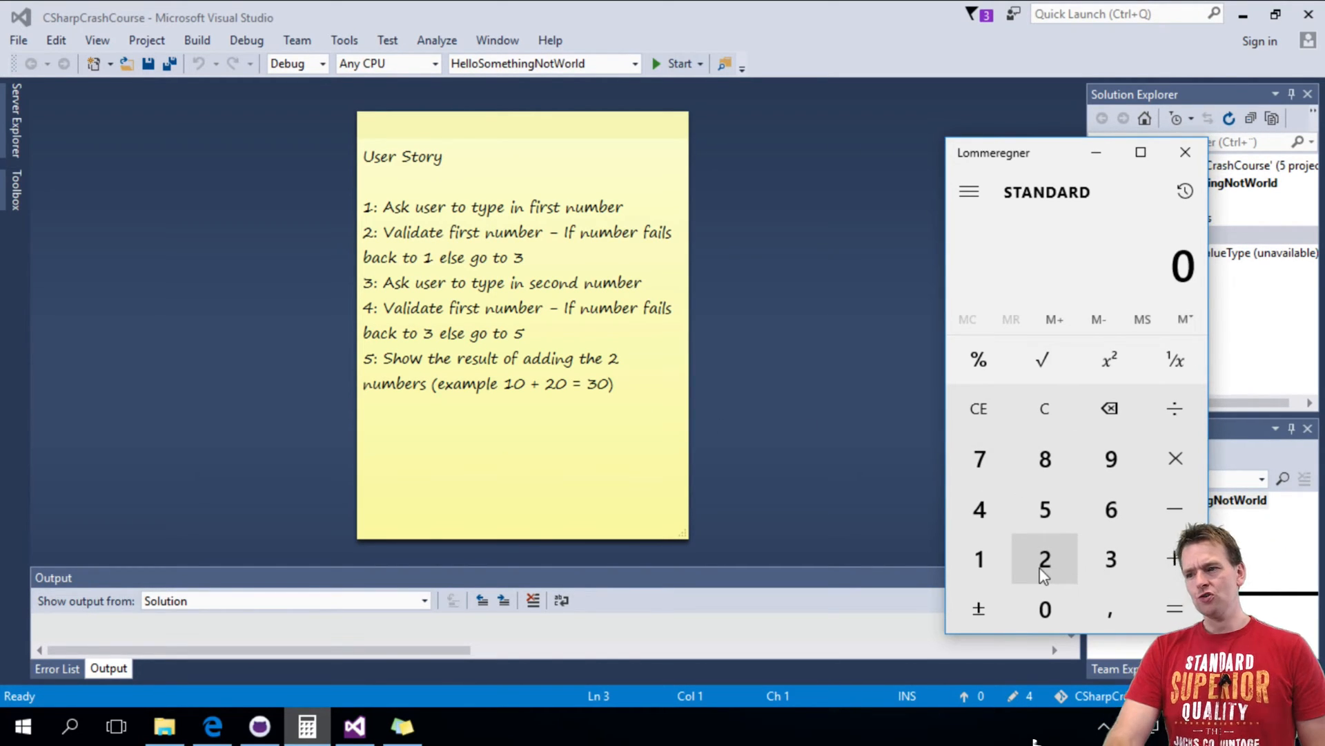
# - Compute 2 + 5 in Calculator to show the result 7
pyautogui.click(1045, 559)
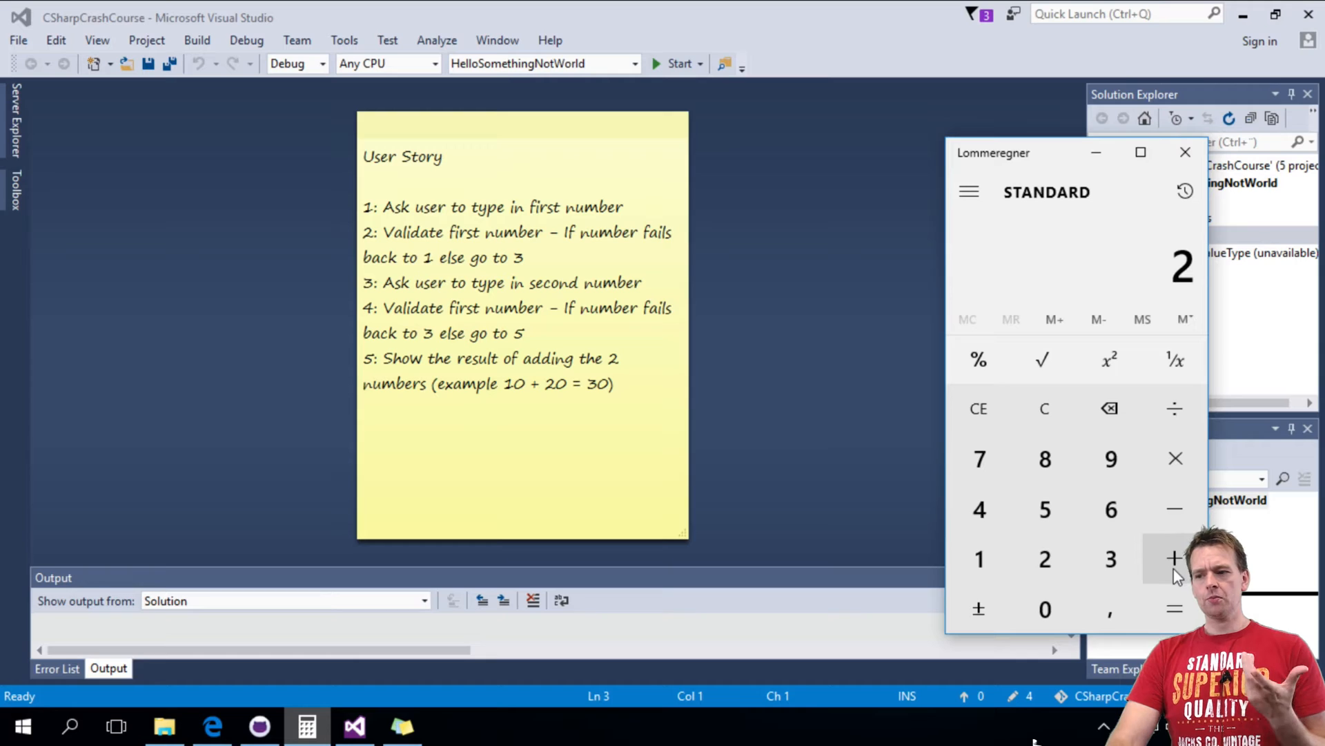
pyautogui.click(1174, 558)
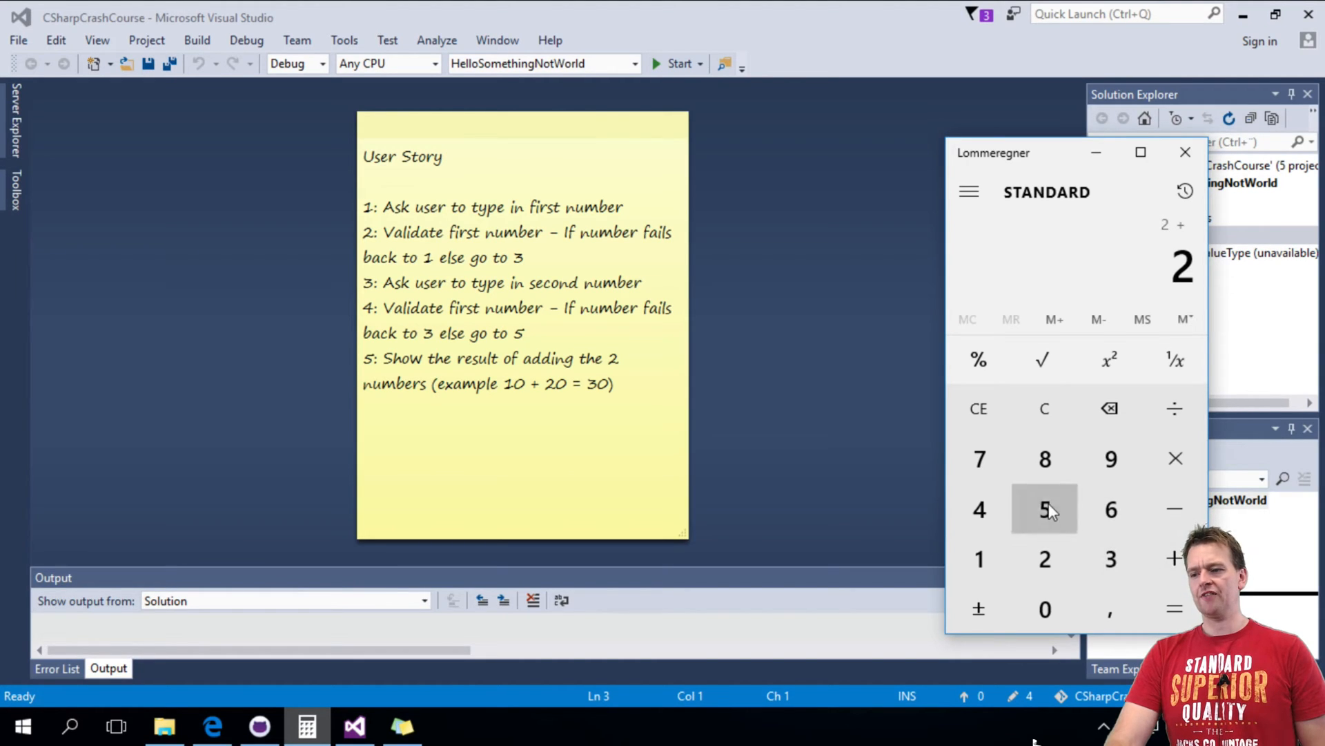
pyautogui.click(1174, 609)
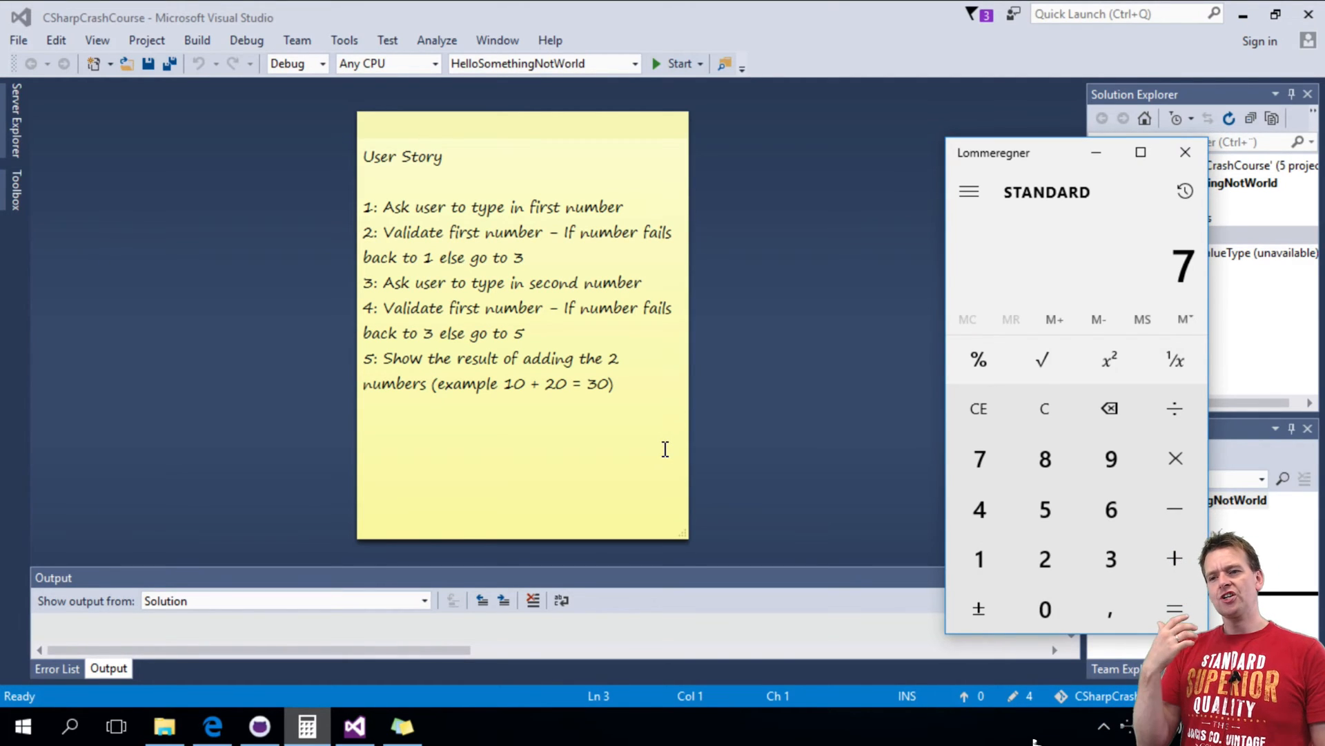
pyautogui.moveTo(623, 505)
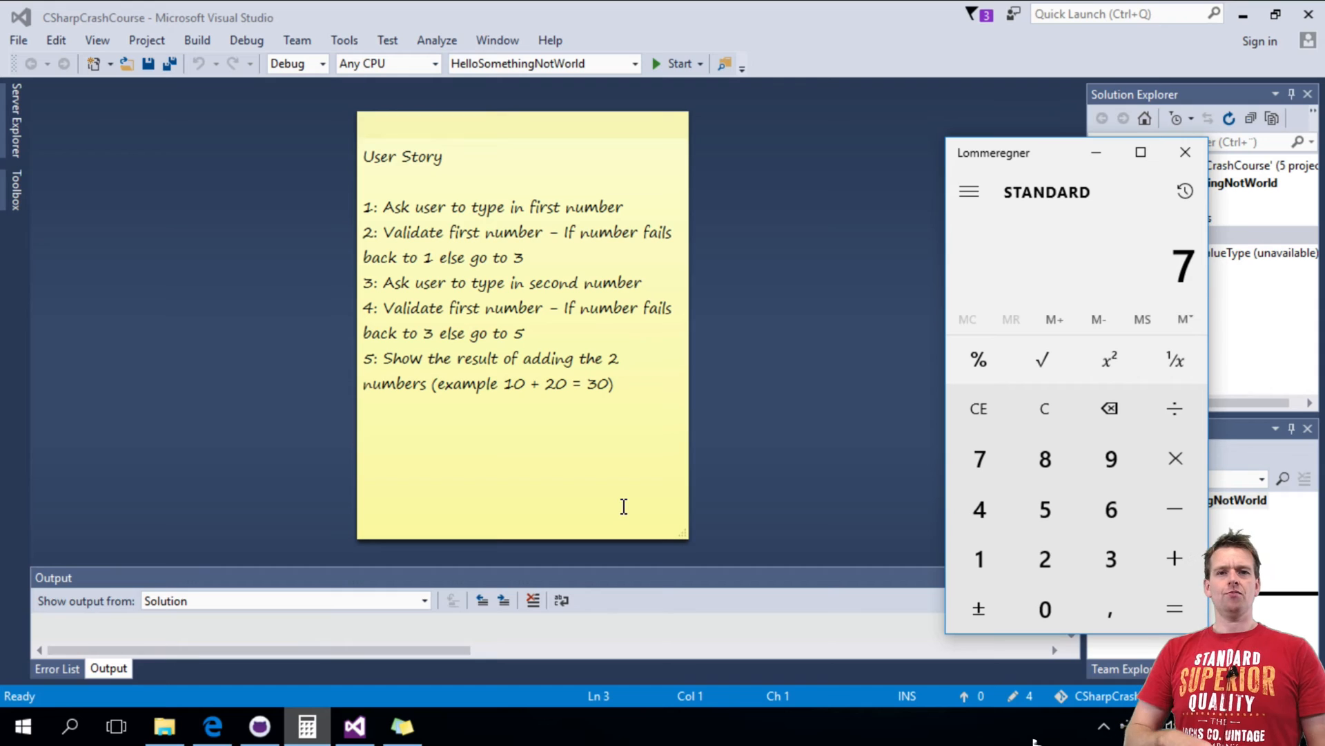